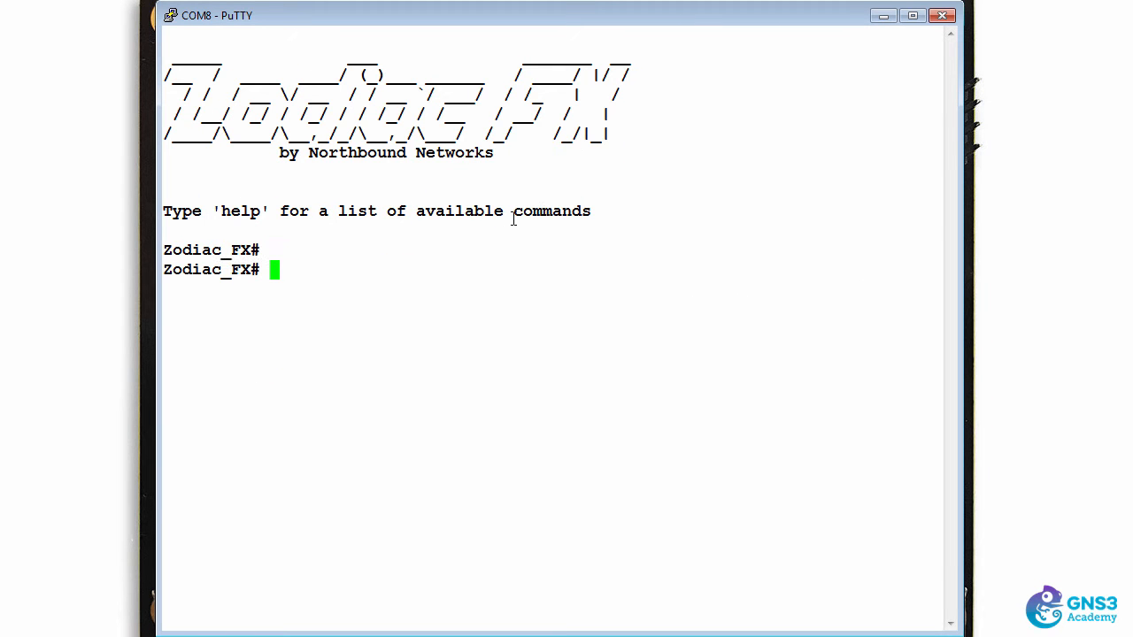
# Step: List the console help, enter config mode and show the switch config with controller 192.168.1.228:6633, then exit
pyautogui.write('help')
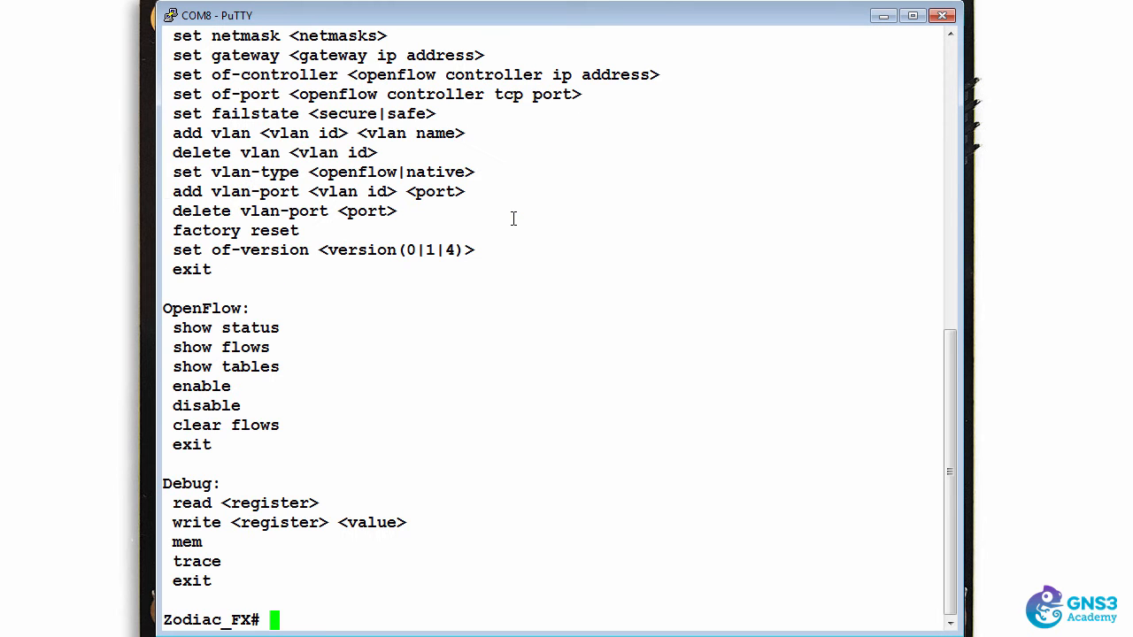
pyautogui.write('s')
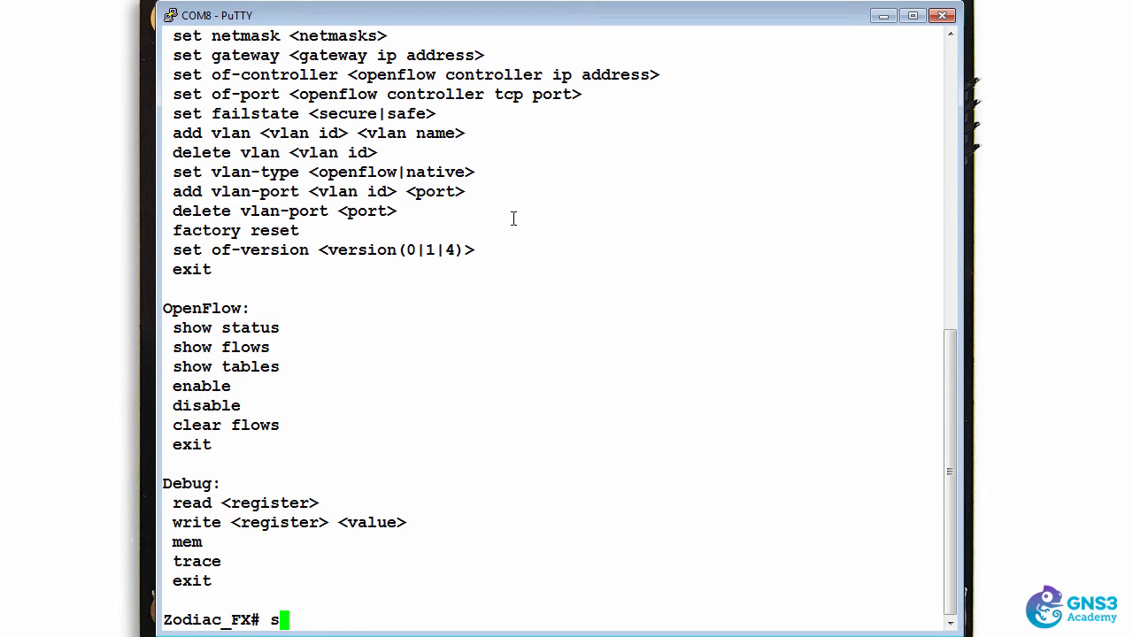
pyautogui.write('config')
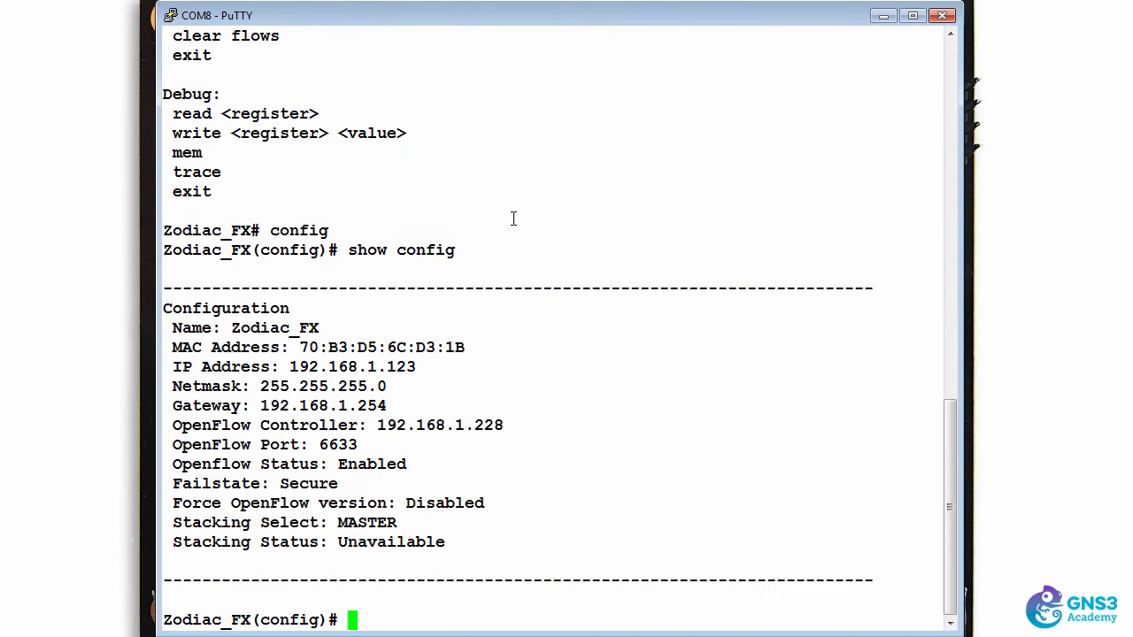
pyautogui.moveTo(535, 231)
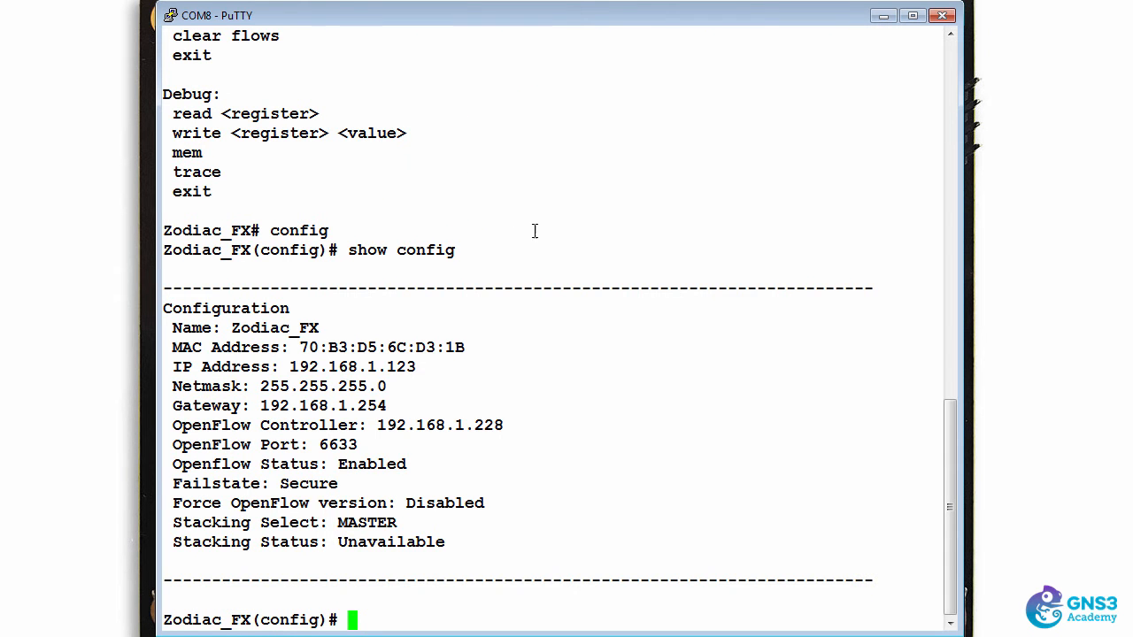
pyautogui.moveTo(389, 430)
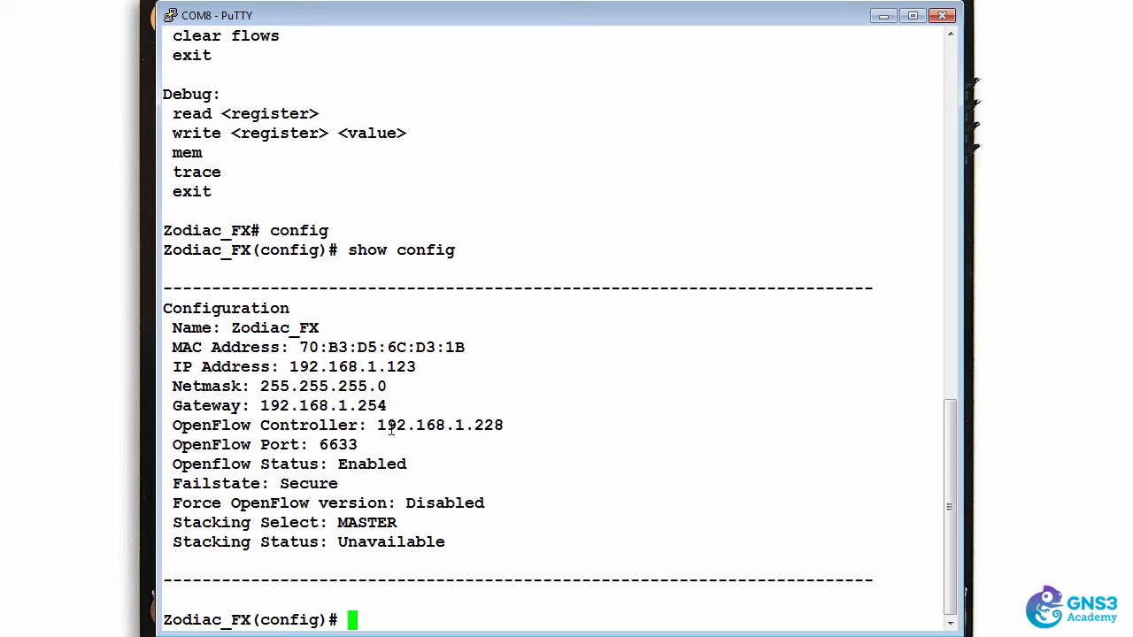
pyautogui.write('ex')
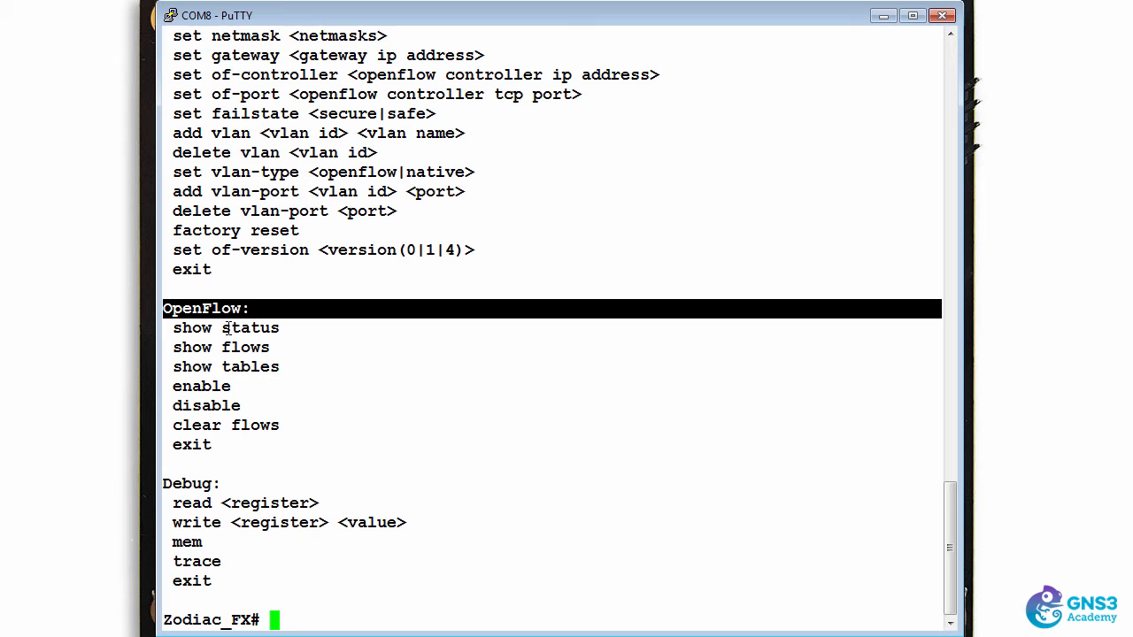
# Step: In openflow mode, show status (Connected, version 1.3) and show the 5 installed flows
pyautogui.write('openflow')
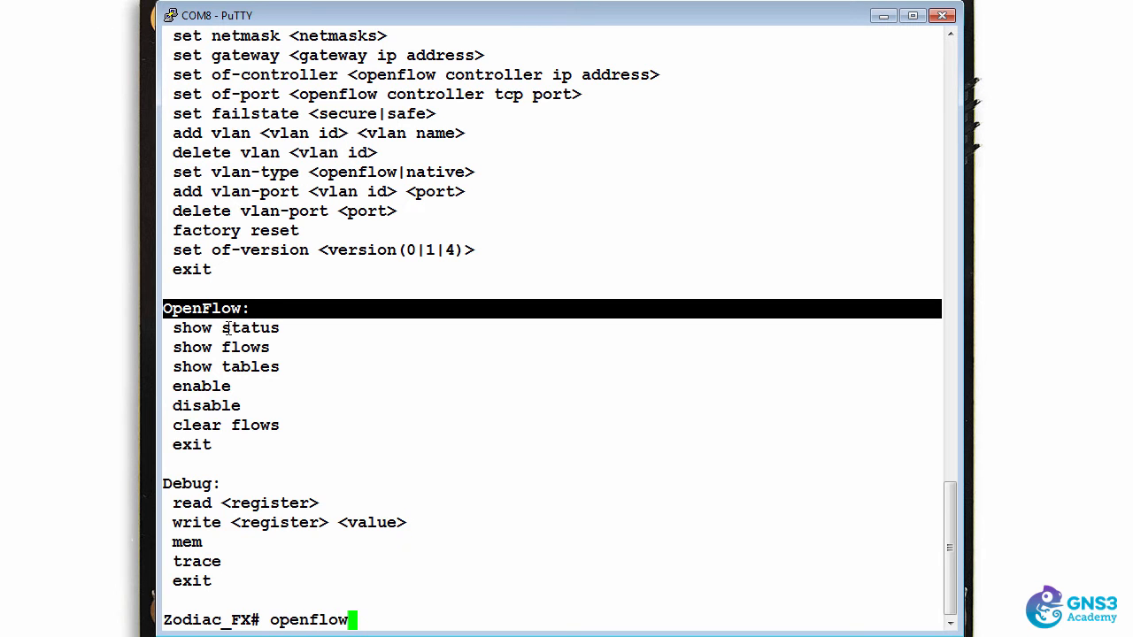
pyautogui.write('show status')
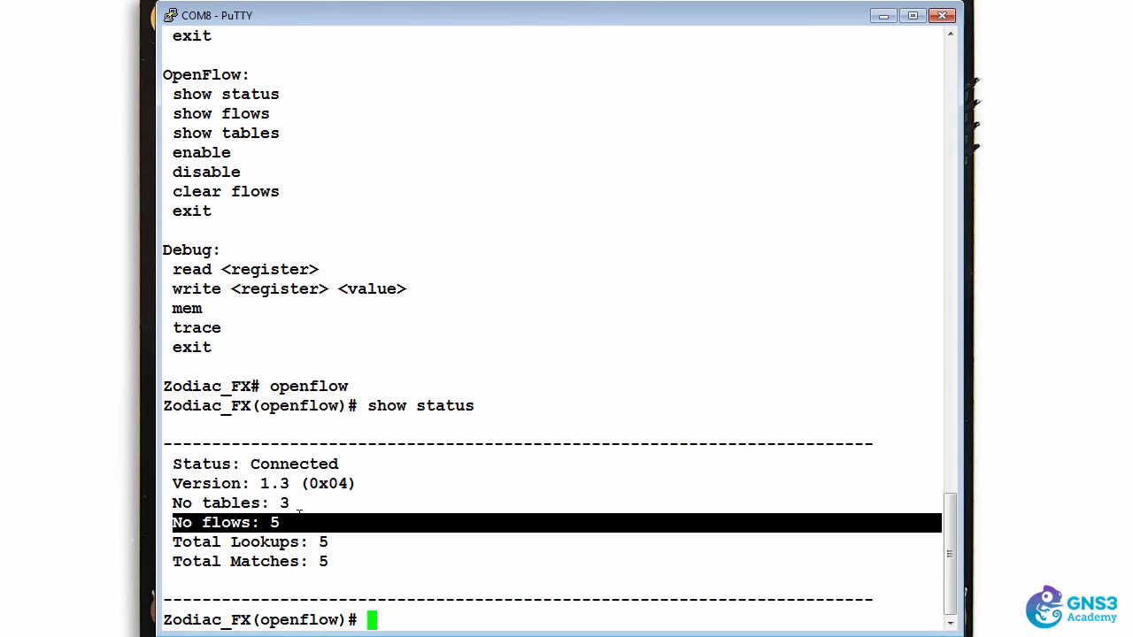
pyautogui.write('sg')
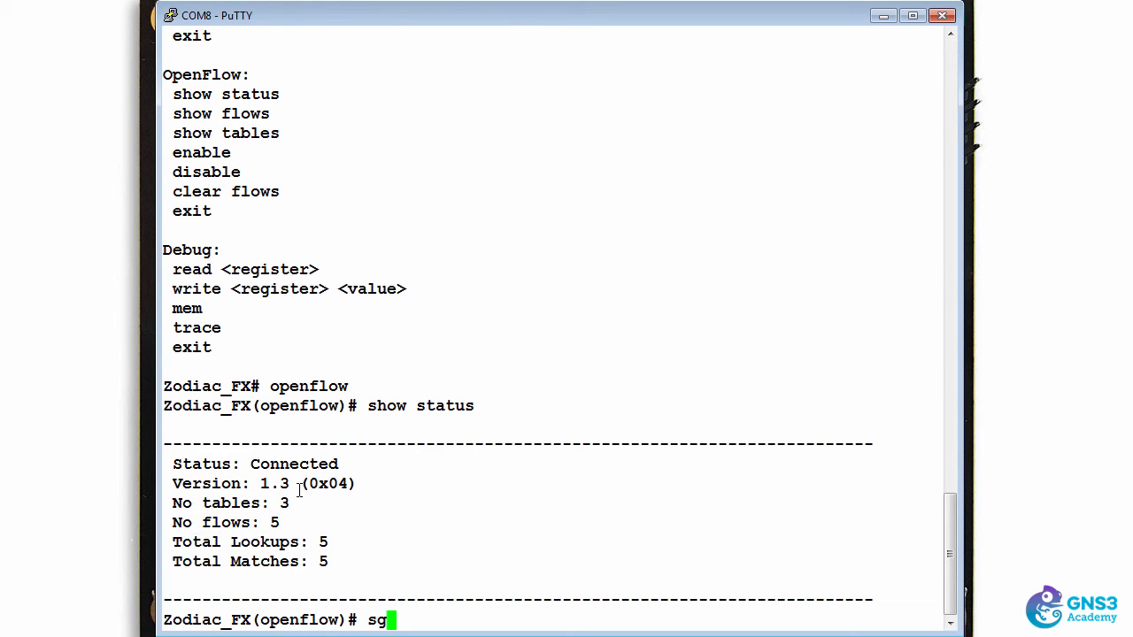
pyautogui.write('show flows')
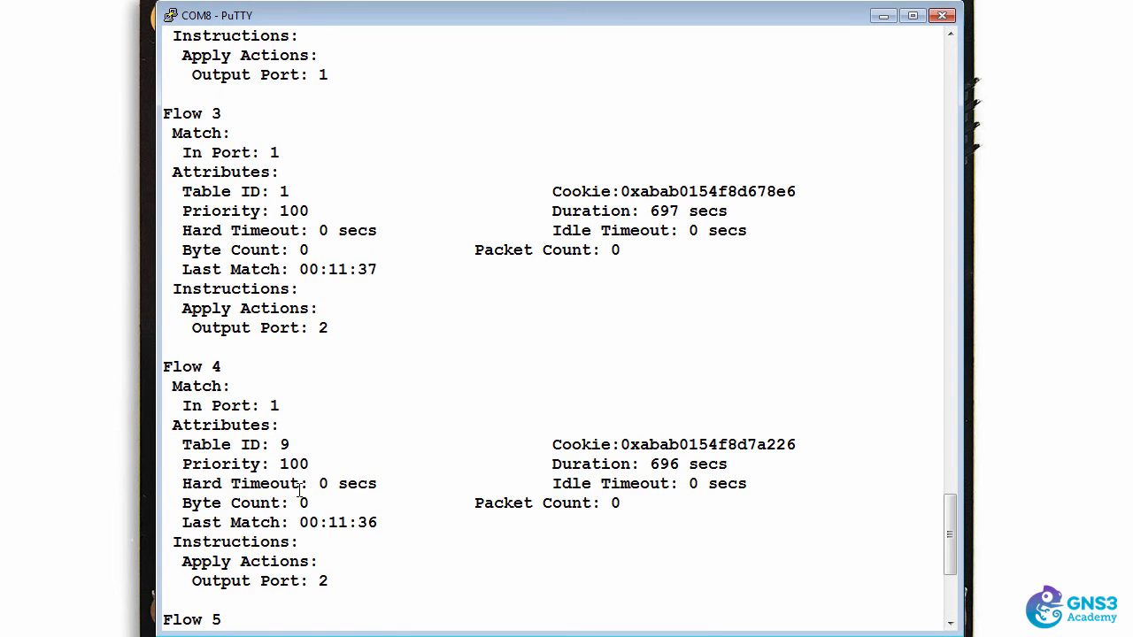
pyautogui.scroll(-3)
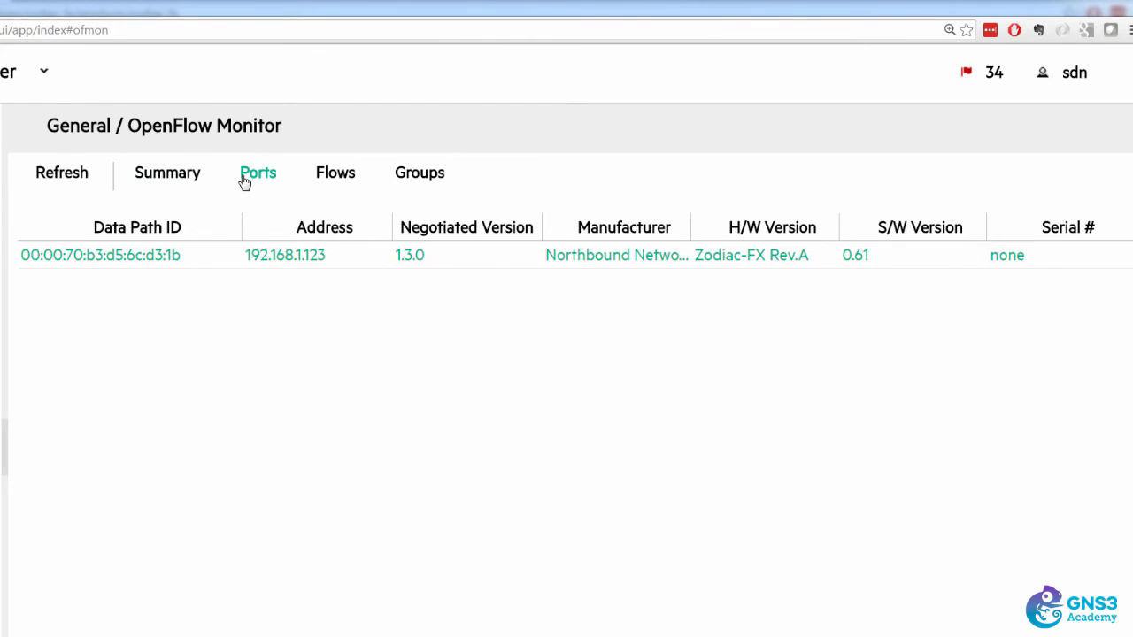
# Step: List the Zodiac FX data path's ports: eth0 and eth1 live, eth2 link_down
pyautogui.click(99, 255)
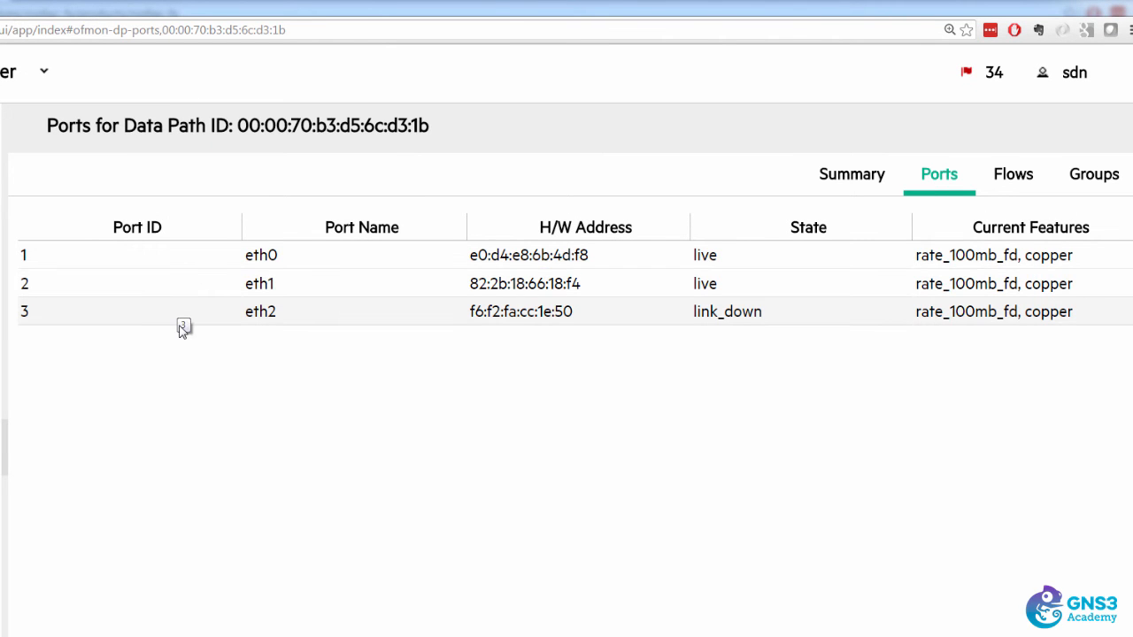
pyautogui.moveTo(311, 294)
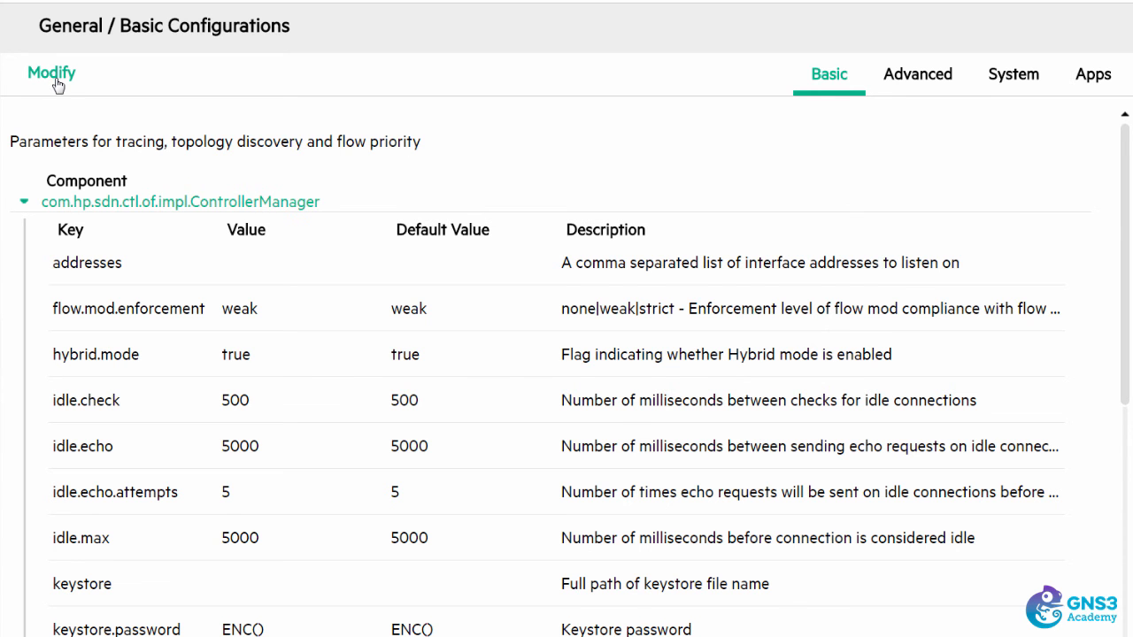
# Step: Modify the basic configuration so hybrid.mode reads false and apply it
pyautogui.click(49, 73)
pyautogui.write('f')
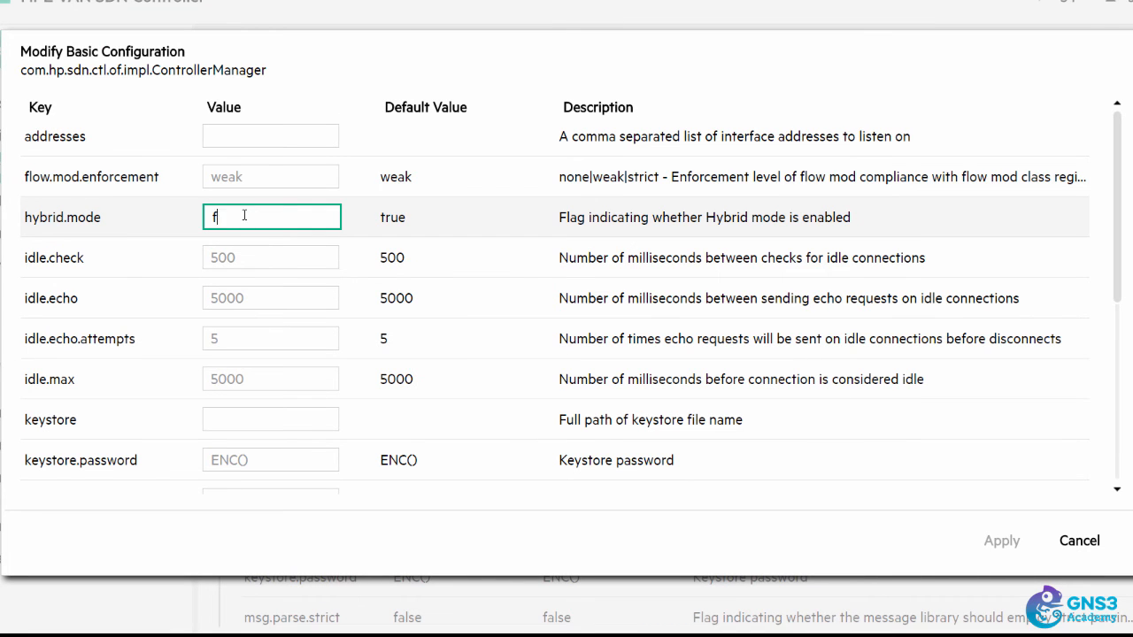
pyautogui.write('alse')
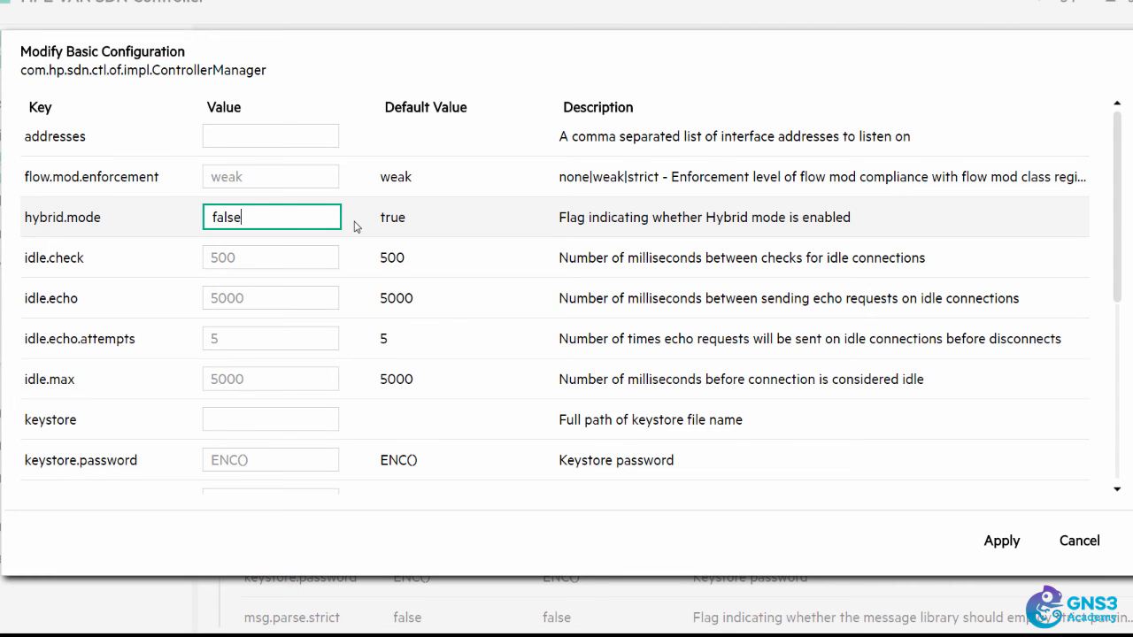
pyautogui.click(1078, 542)
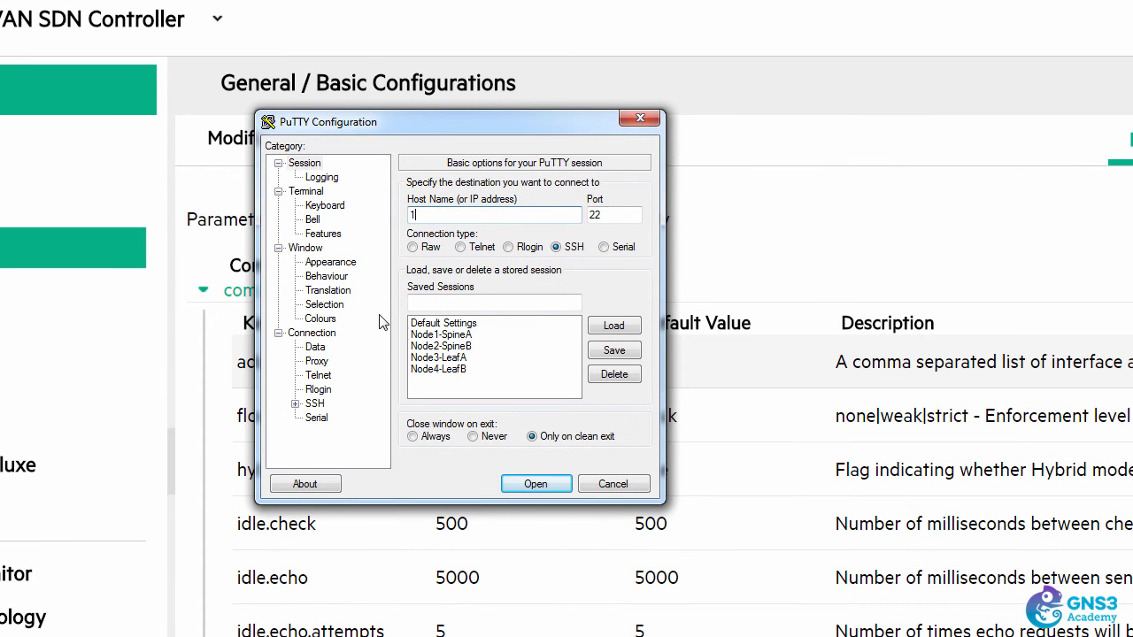
# Step: SSH to 192.168.1.228 and run sudo service sdnc stop, then edit it to start the service again
pyautogui.write('192.168.1.')
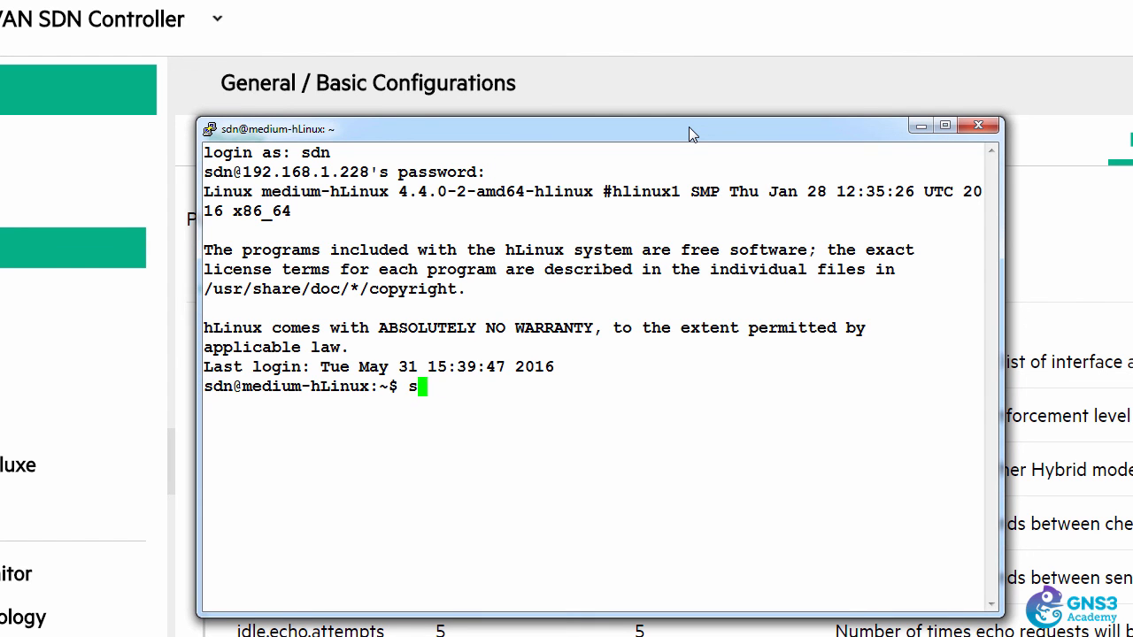
pyautogui.write('udo service sdnc stop')
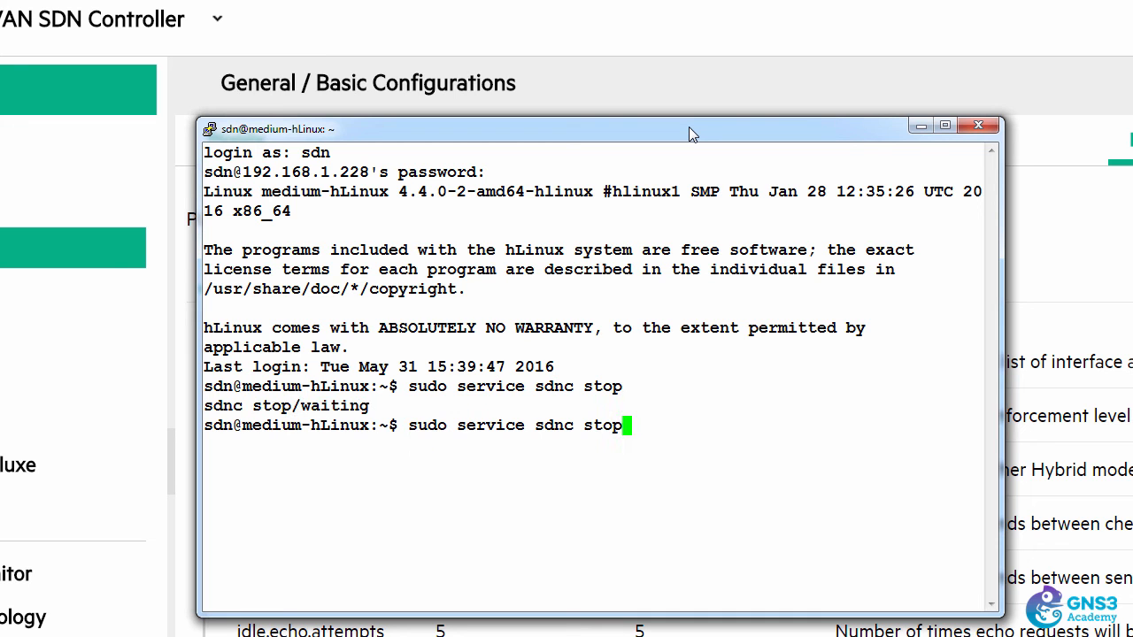
pyautogui.press('BackSpace')
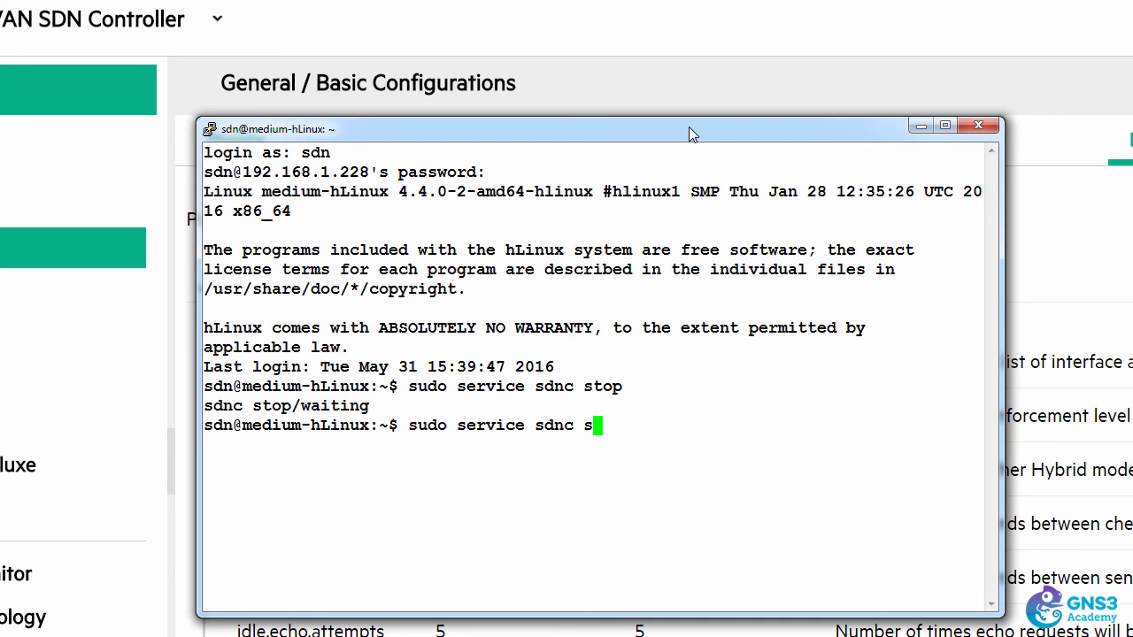
pyautogui.press('Return')
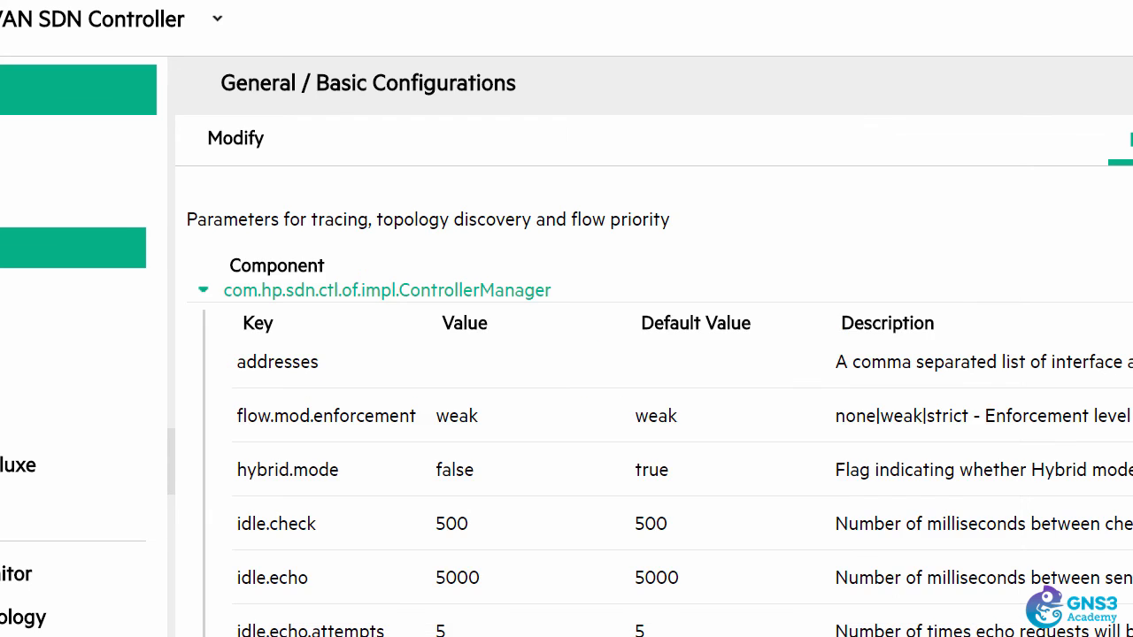
# Step: Reload the controller web UI and reopen Configurations showing hybrid.mode false
pyautogui.click(78, 57)
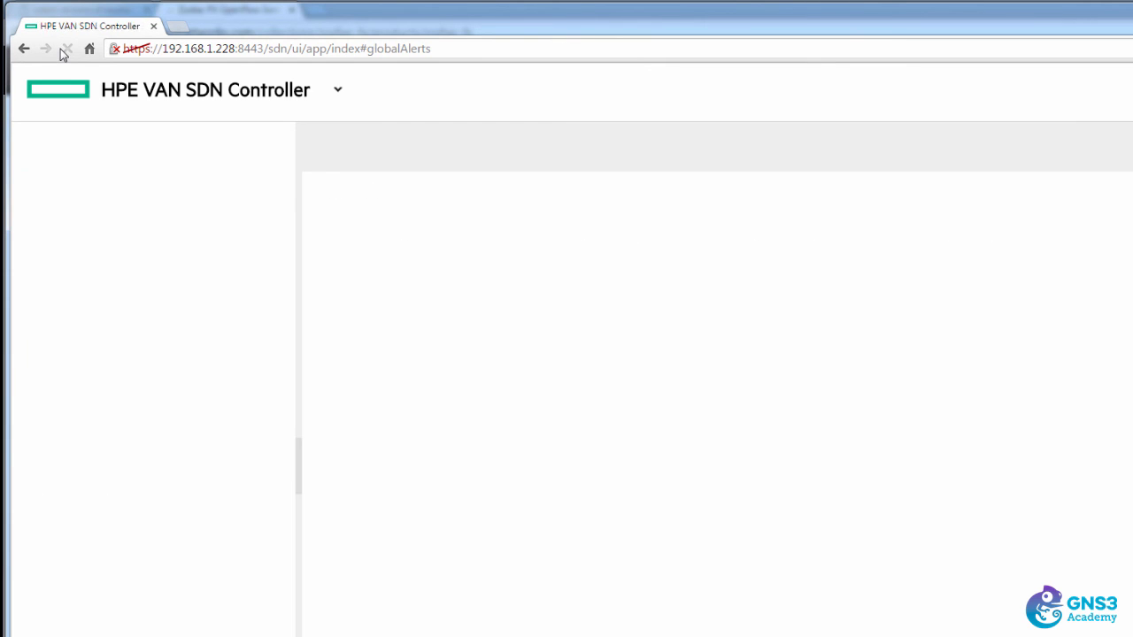
pyautogui.click(95, 283)
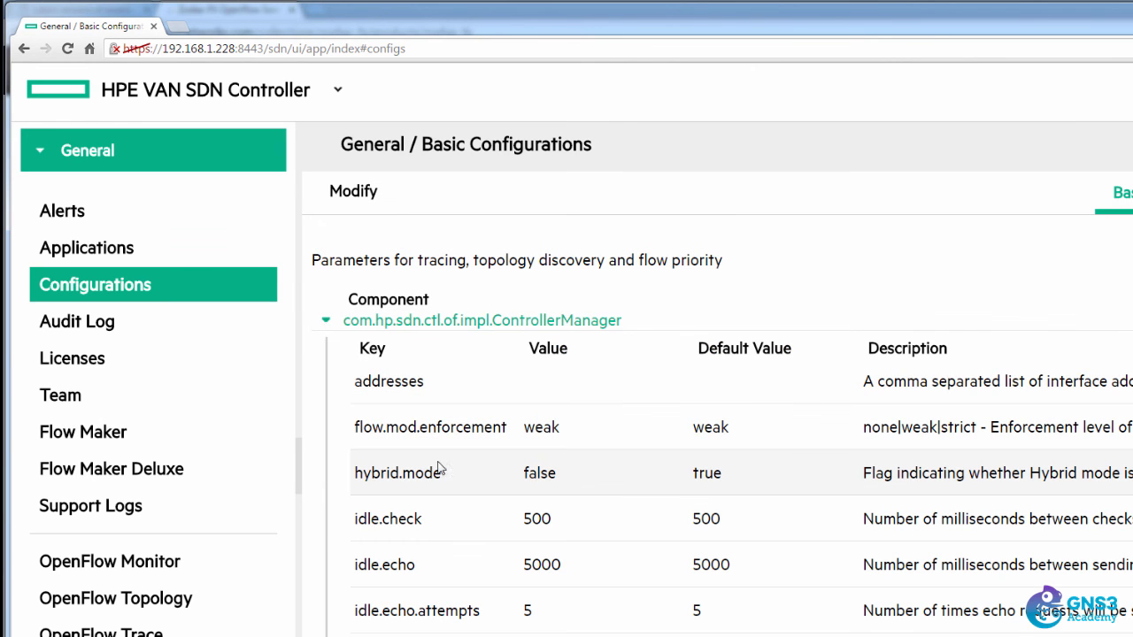
pyautogui.moveTo(549, 485)
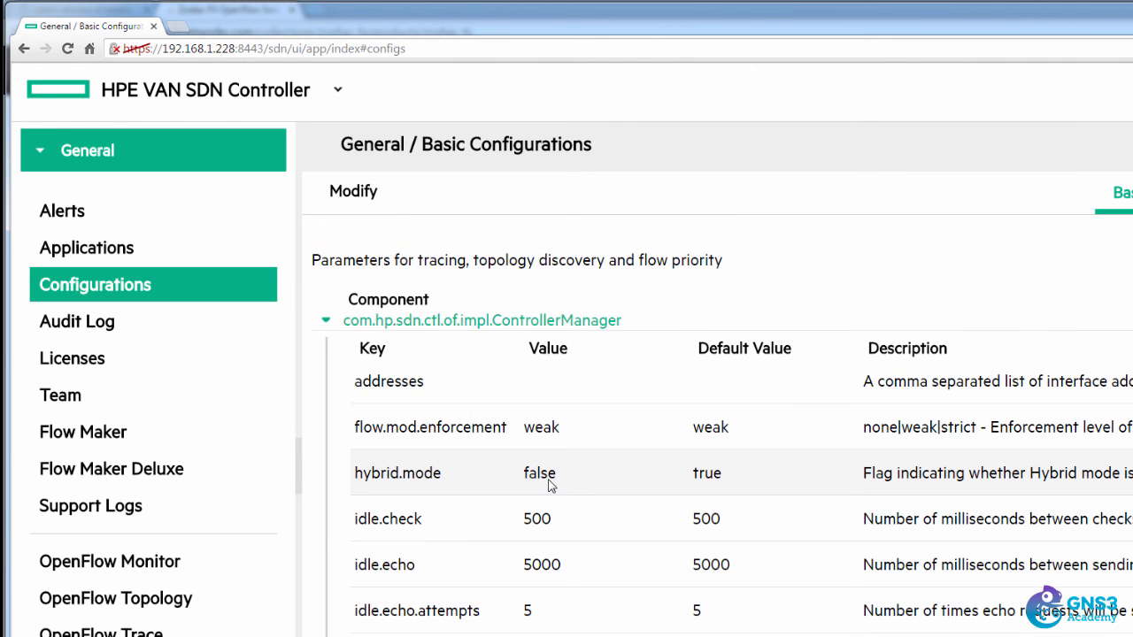